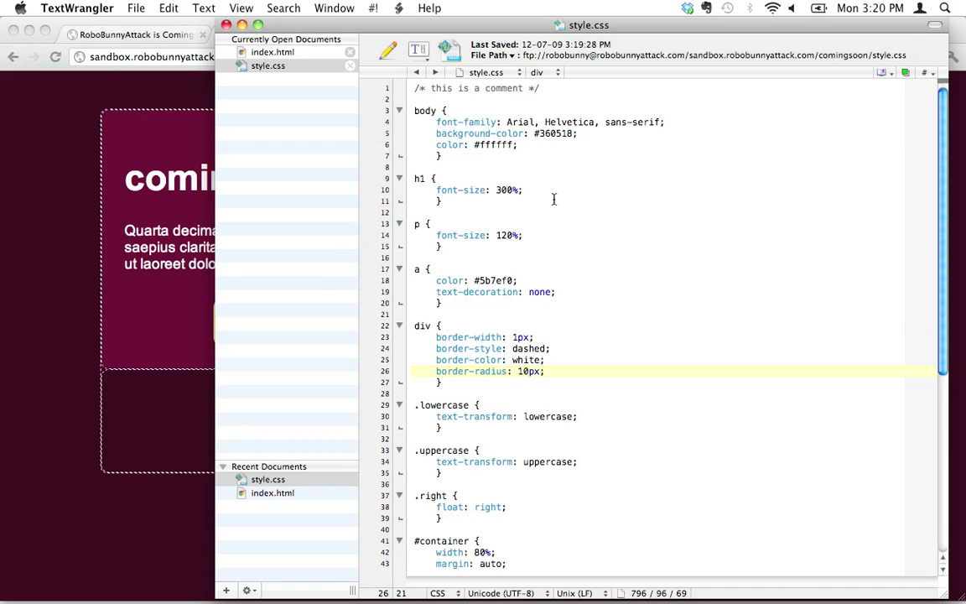
Add 'line-height: 1.75;' below font-size in the p rule and go preview it in the browser
click(520, 235)
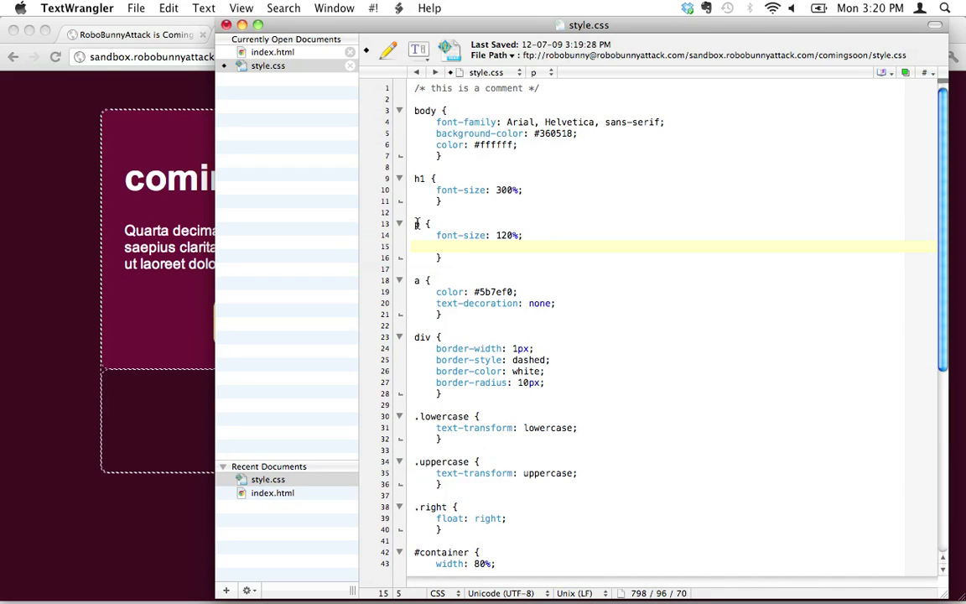
text(line-height:)
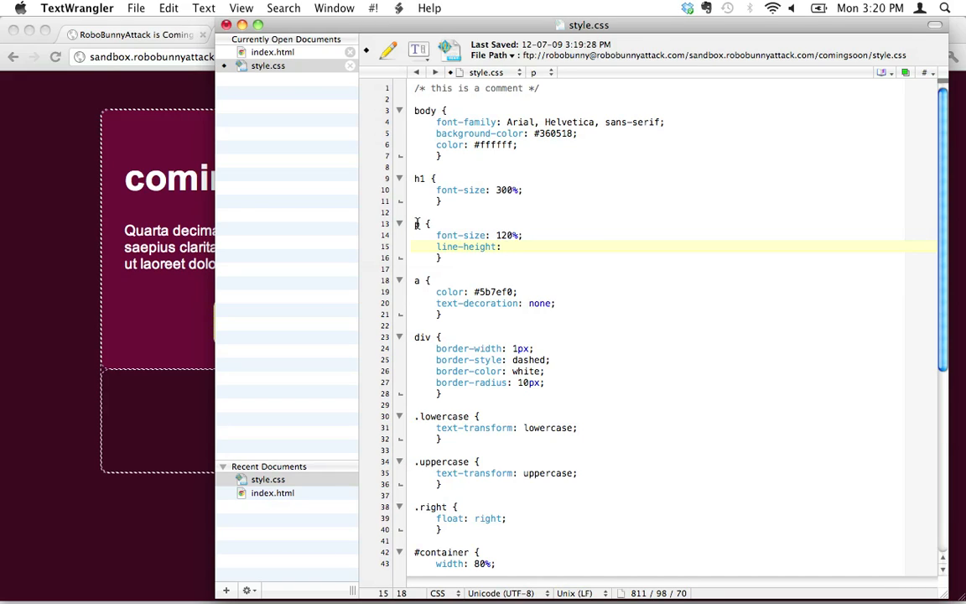
text(1.;)
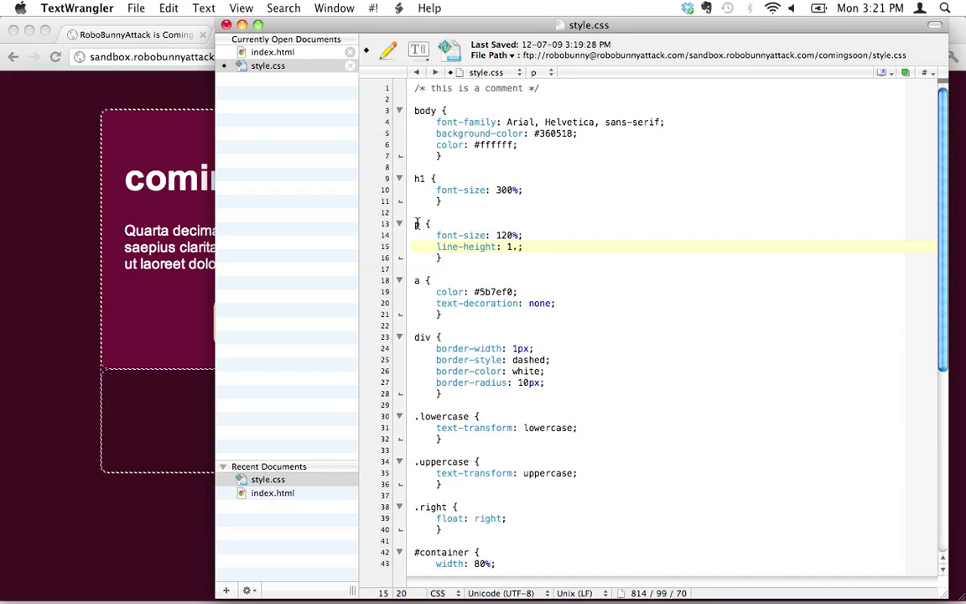
text(75)
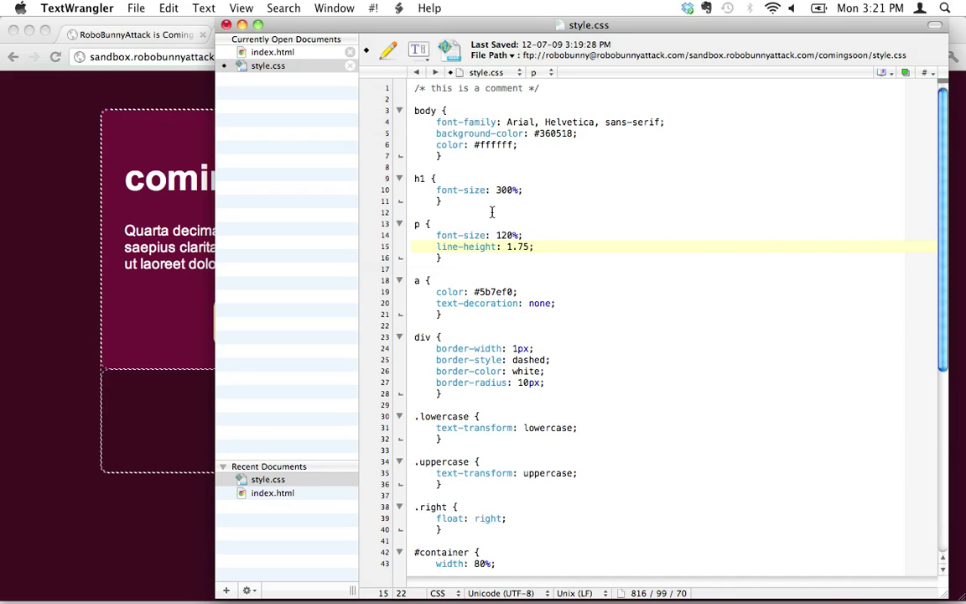
text(2)
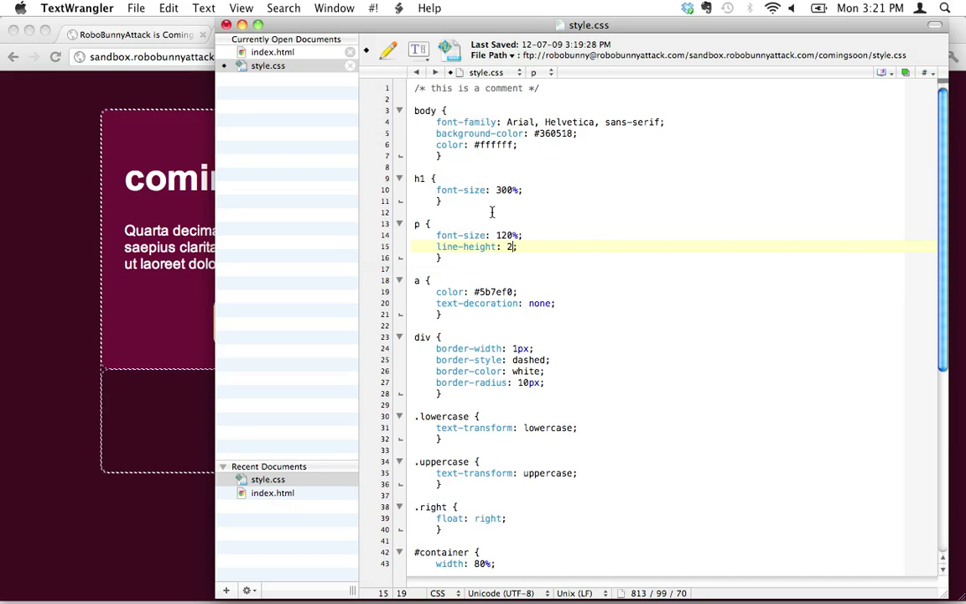
text(.75)
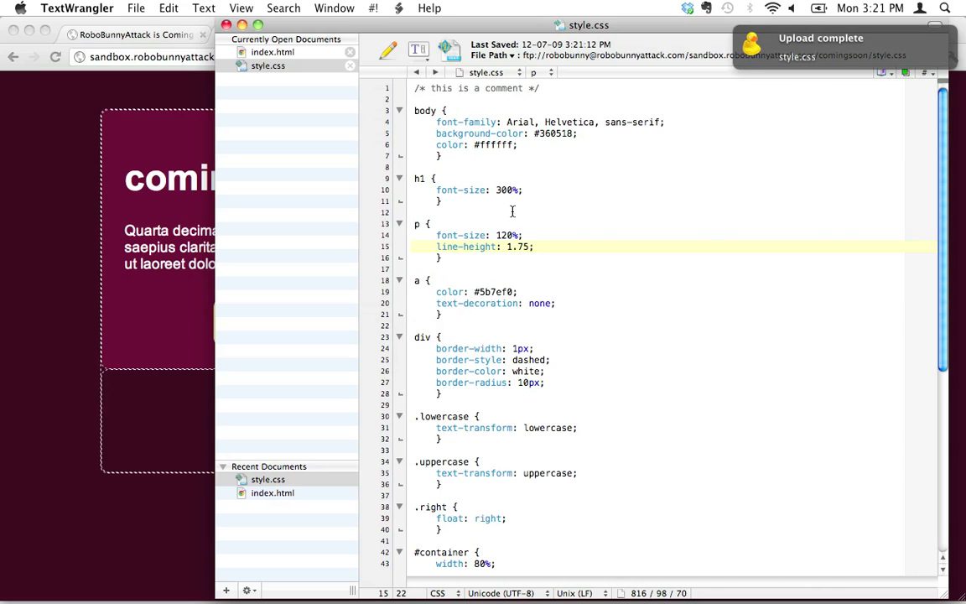
click(55, 57)
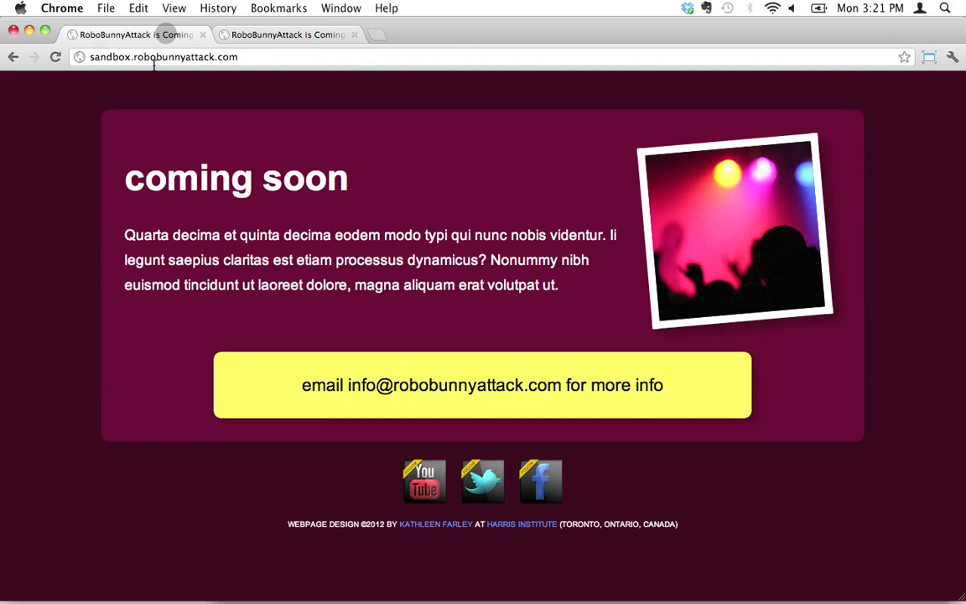
mouse_move(177, 161)
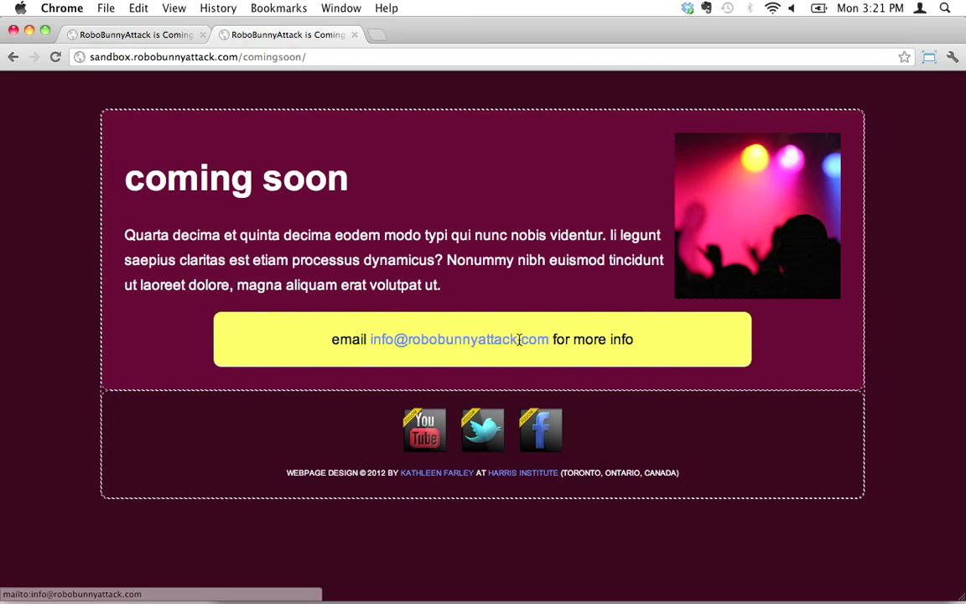
mouse_move(500, 339)
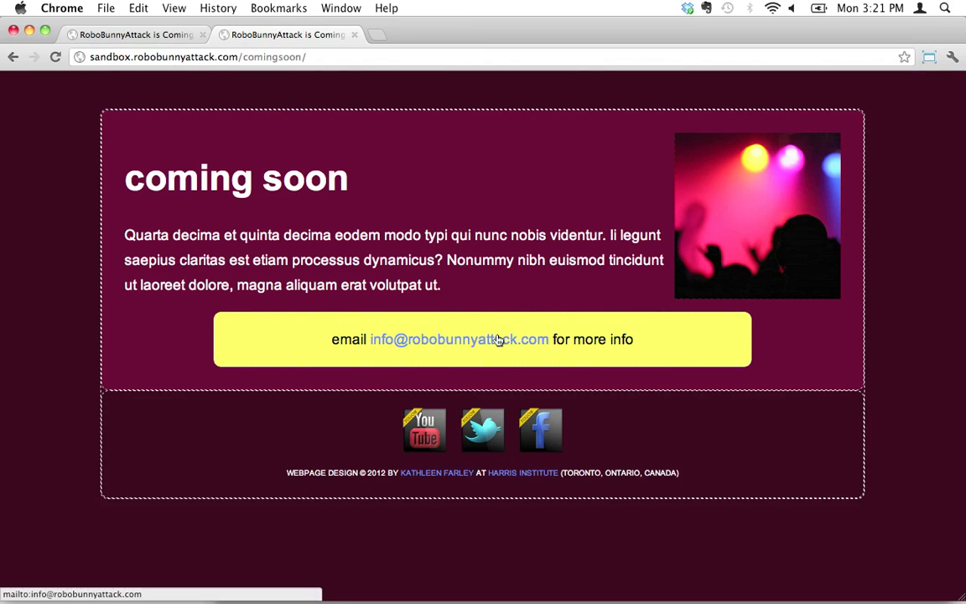
mouse_move(568, 346)
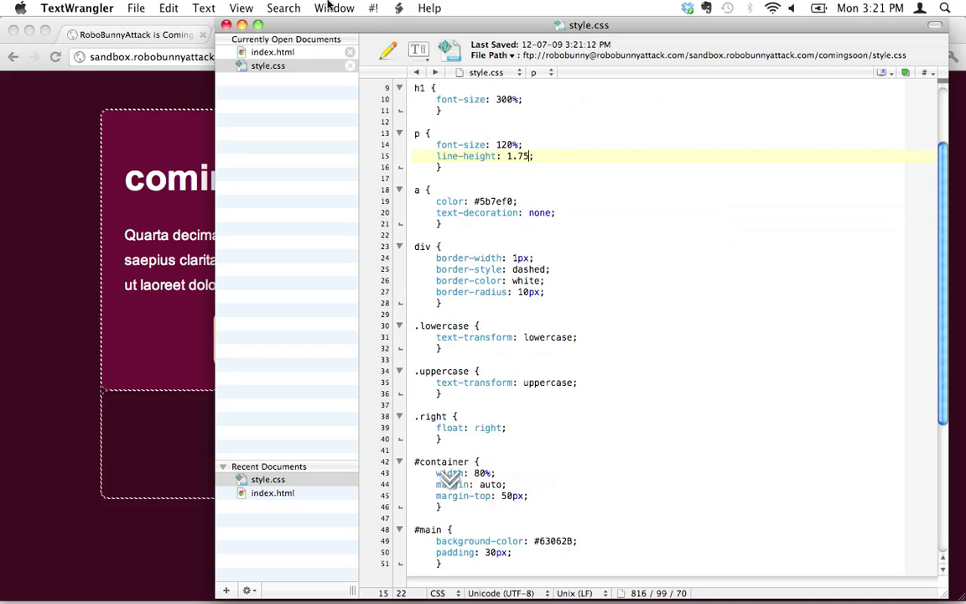
click(272, 52)
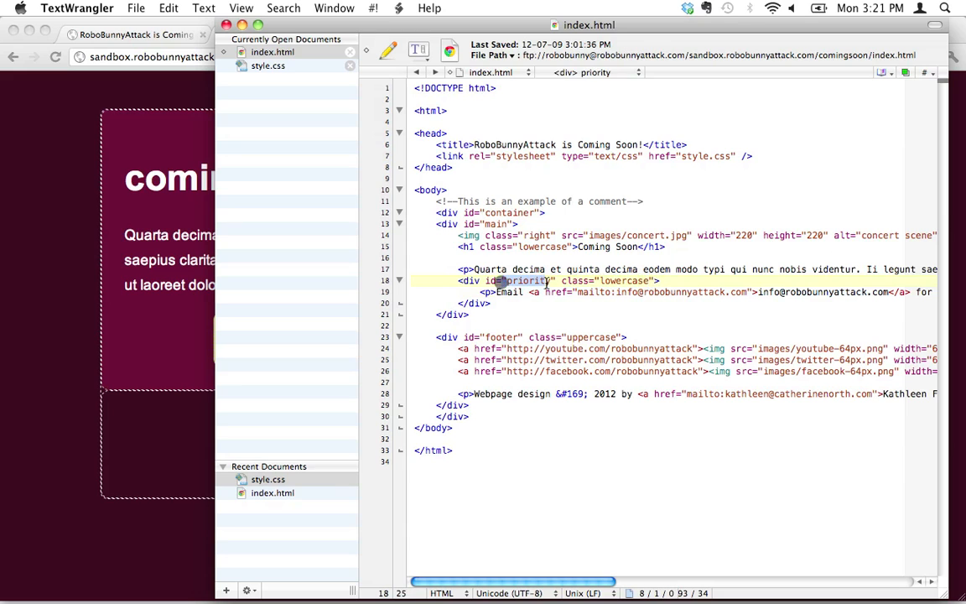
click(268, 66)
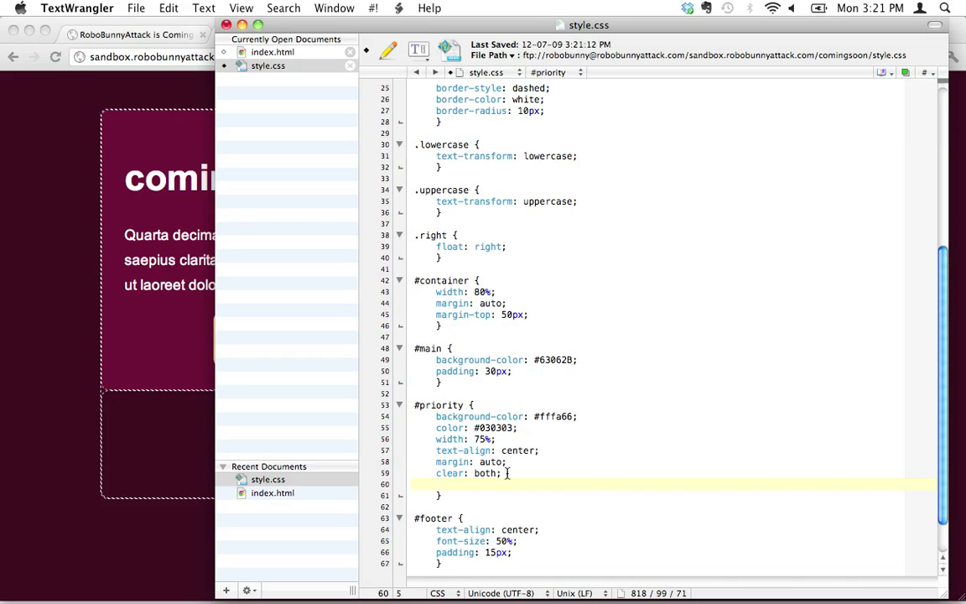
Add 'font-size: 120%;' to the #priority rule after clear: both
text(font-size:)
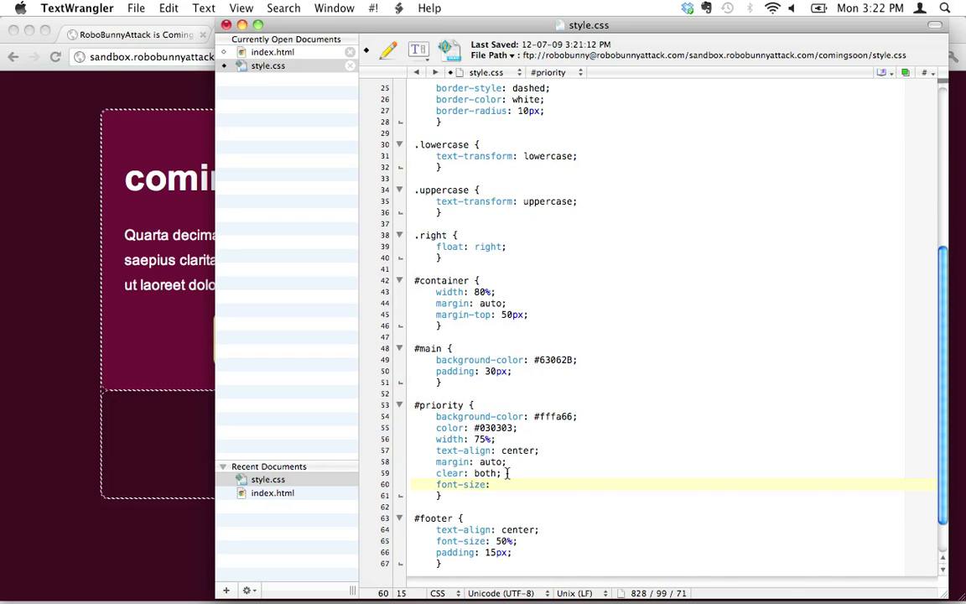
text(120%;)
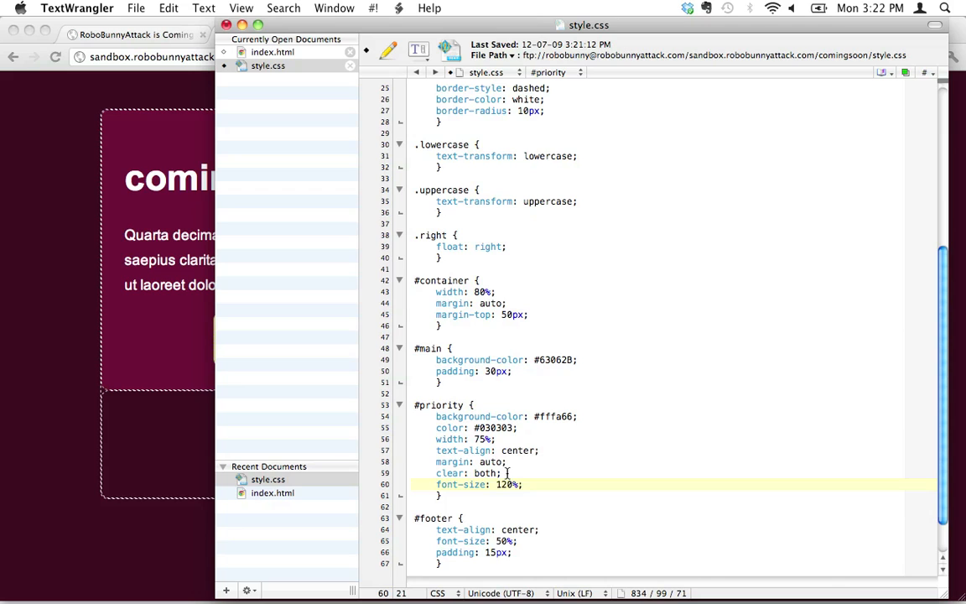